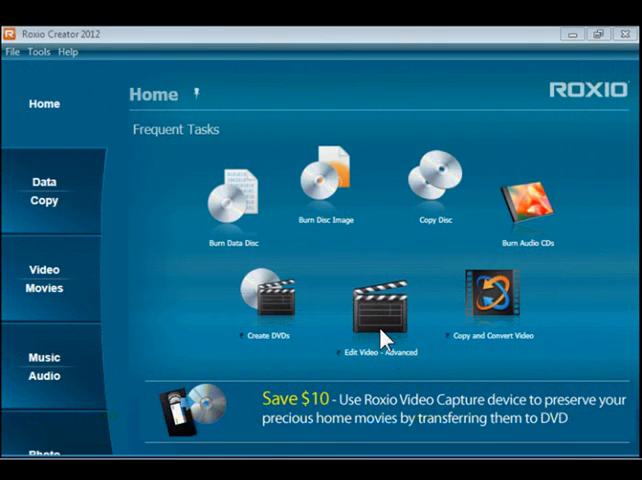
pyautogui.moveTo(383, 328)
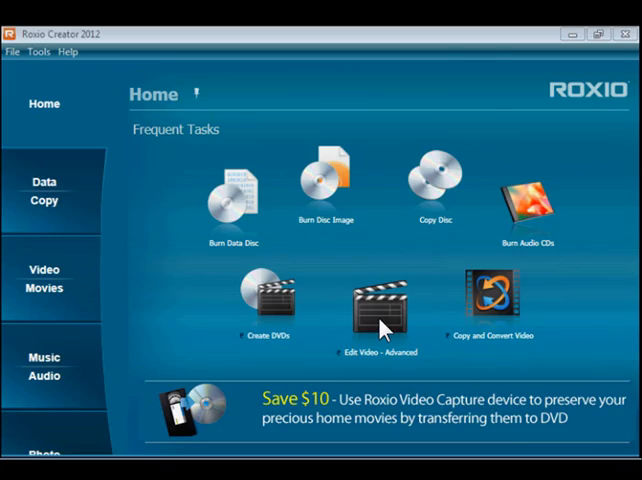
# Launch VideoWave via Edit Video – Advanced from the Roxio Creator Home screen.
pyautogui.click(381, 300)
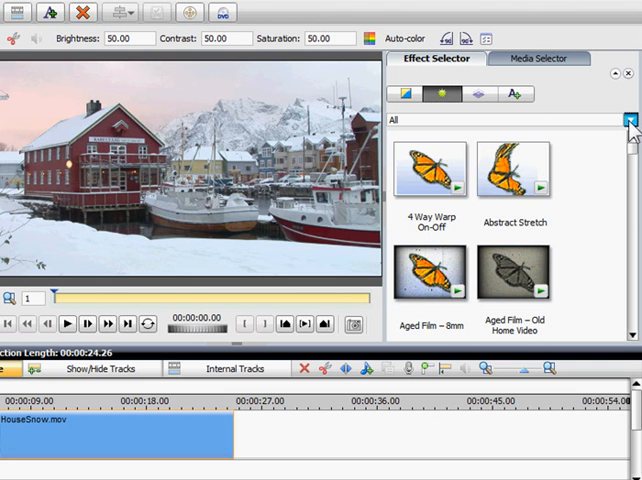
# Filter the Effect Selector to Digieffects and scroll down to the Snow Storm effects.
pyautogui.click(630, 120)
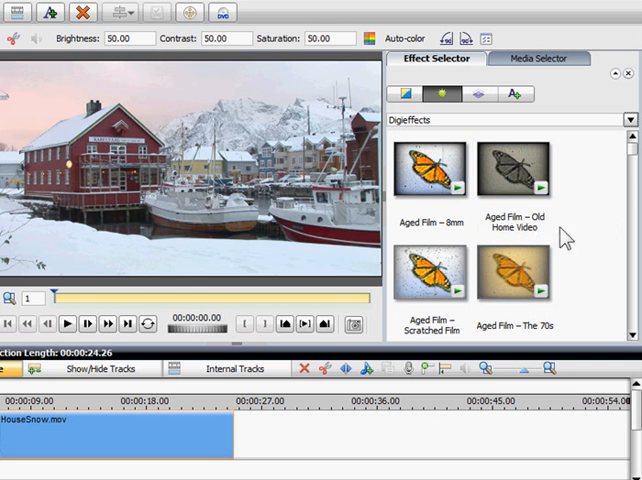
pyautogui.scroll(-3)
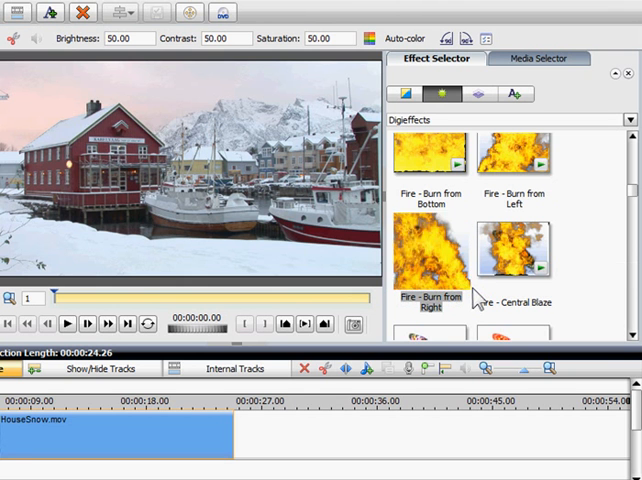
pyautogui.scroll(-3)
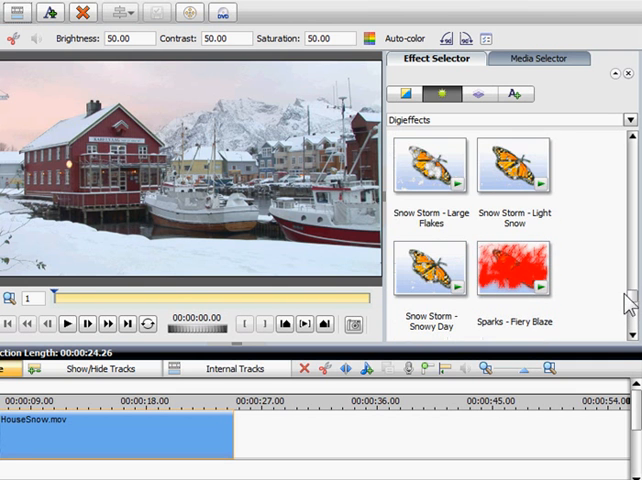
pyautogui.moveTo(432, 280)
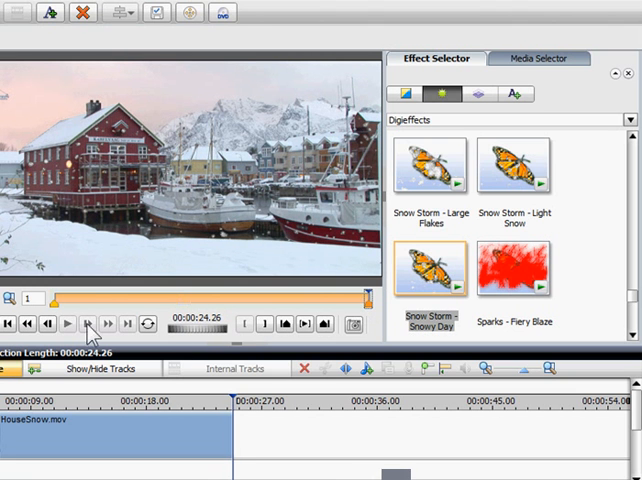
# Preview the harbour clip with Snow Storm – Snowy Day, then with Fog Factory – Steady Mist.
pyautogui.click(63, 323)
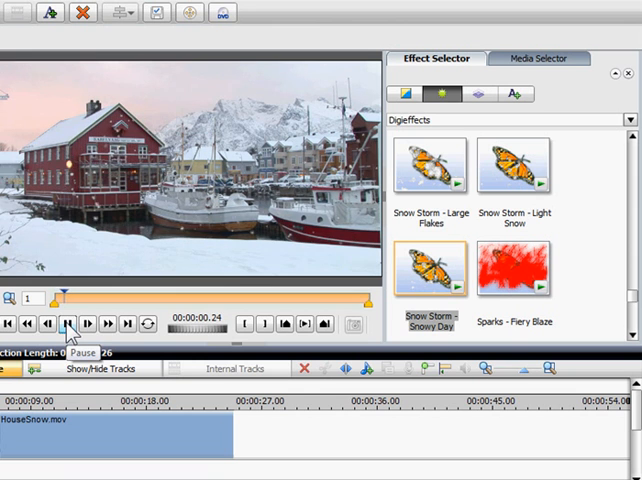
pyautogui.click(67, 323)
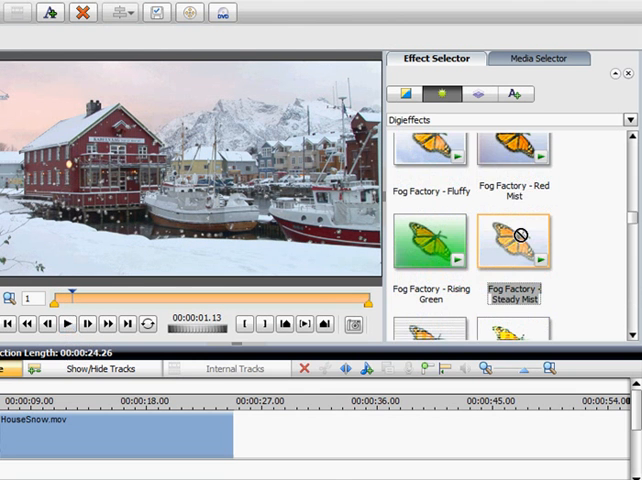
pyautogui.click(63, 323)
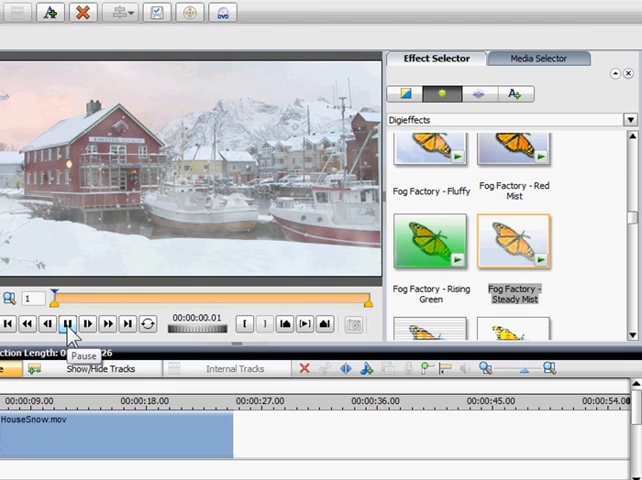
pyautogui.click(66, 324)
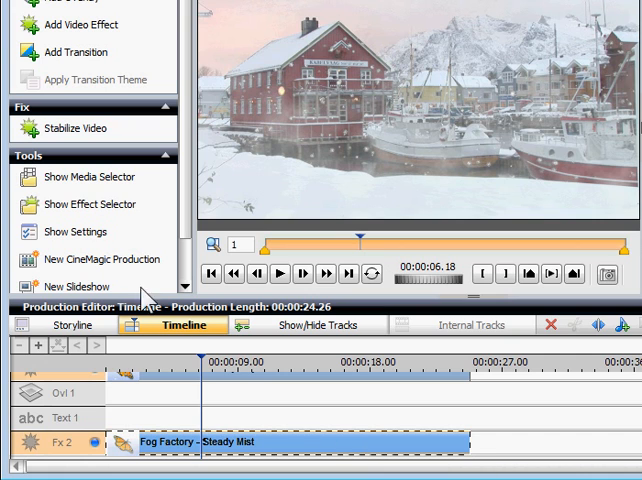
# Show the Steady Mist settings and switch to the keyframe tab.
pyautogui.click(66, 231)
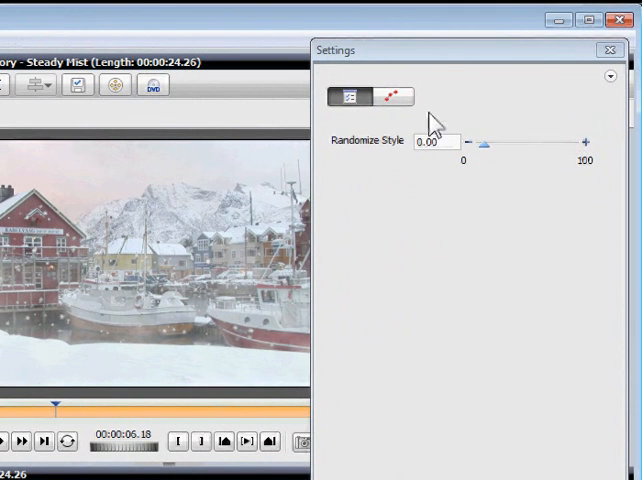
pyautogui.click(391, 96)
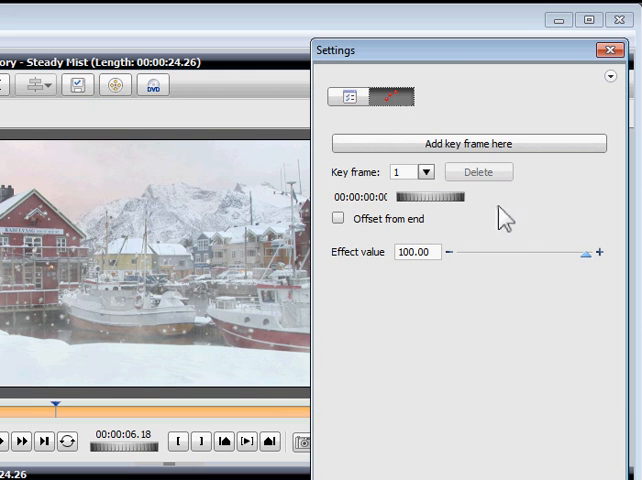
pyautogui.moveTo(580, 255); pyautogui.dragTo(497, 265)
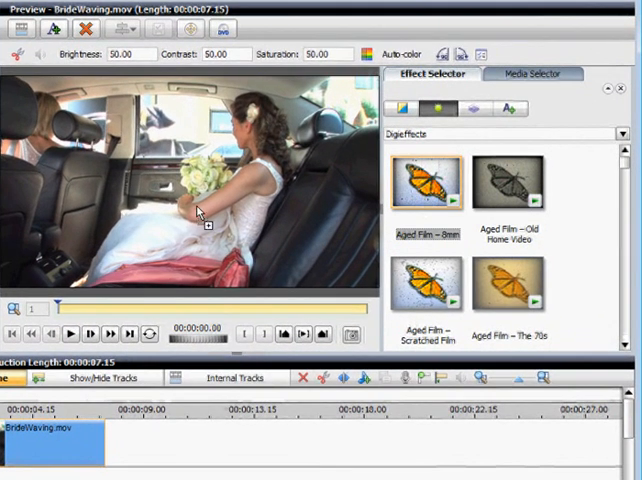
# Apply and preview Aged Film – 8mm on the bride clip, then remove it.
pyautogui.doubleClick(423, 182)
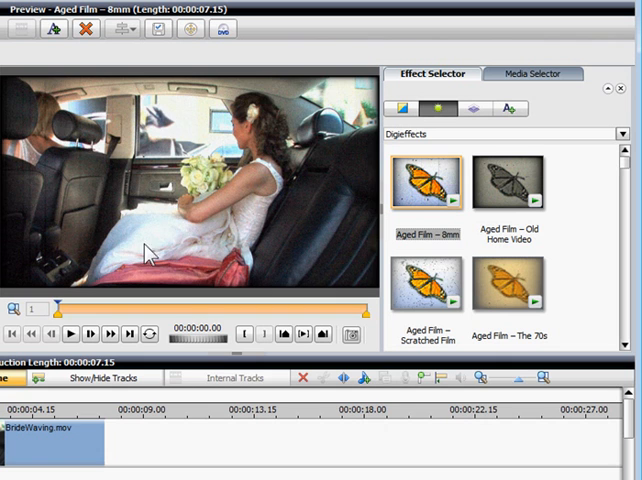
pyautogui.click(72, 331)
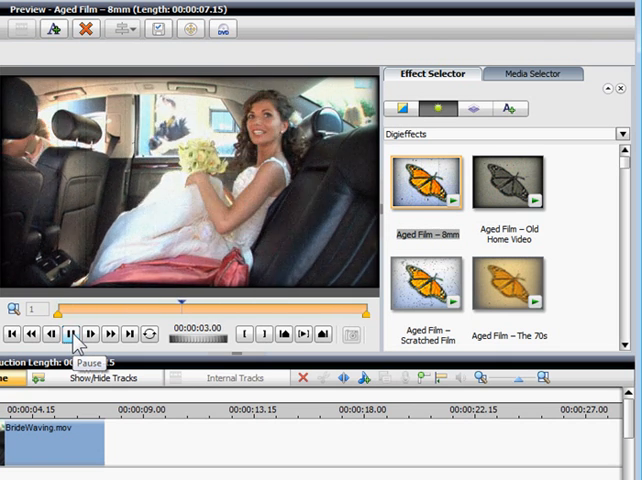
pyautogui.click(76, 330)
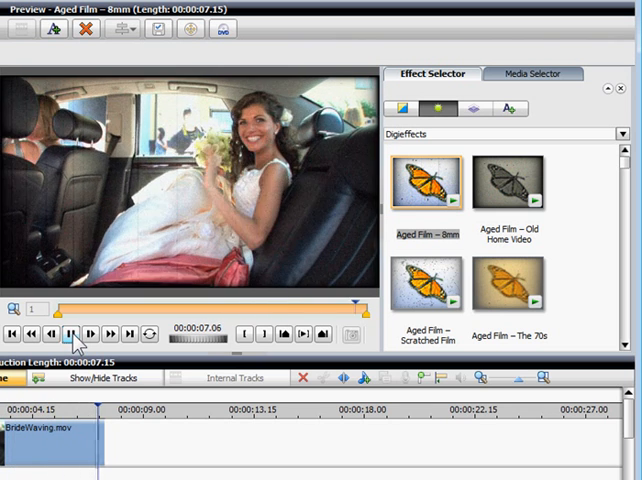
pyautogui.click(75, 333)
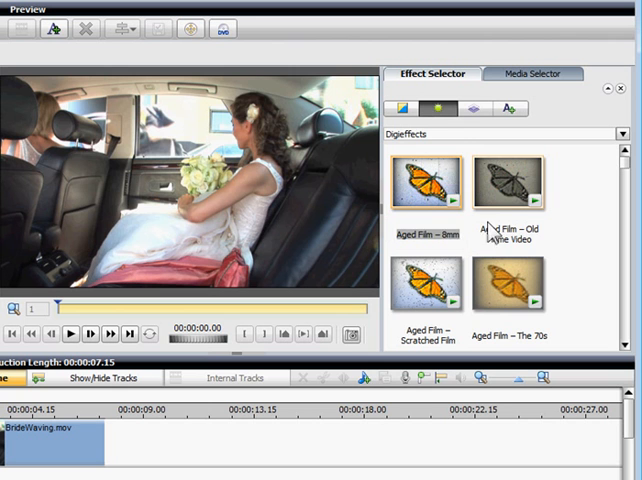
# Apply Aged Film – Old Home Video to the bride clip and preview it.
pyautogui.click(513, 185)
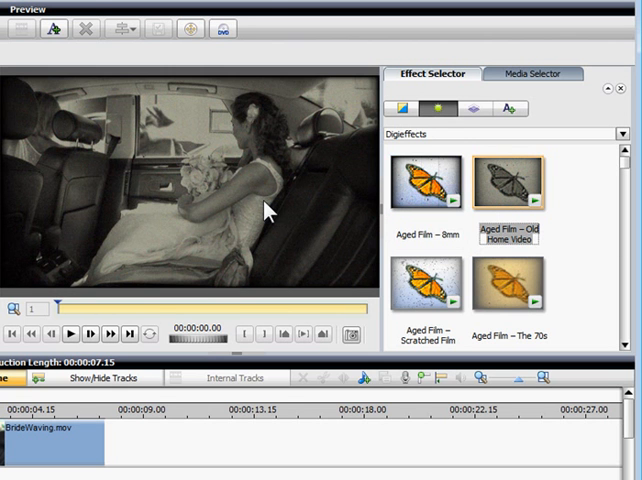
pyautogui.click(69, 332)
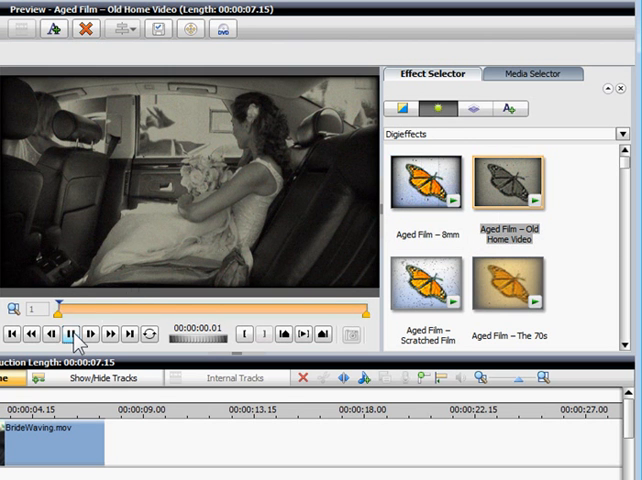
pyautogui.click(75, 330)
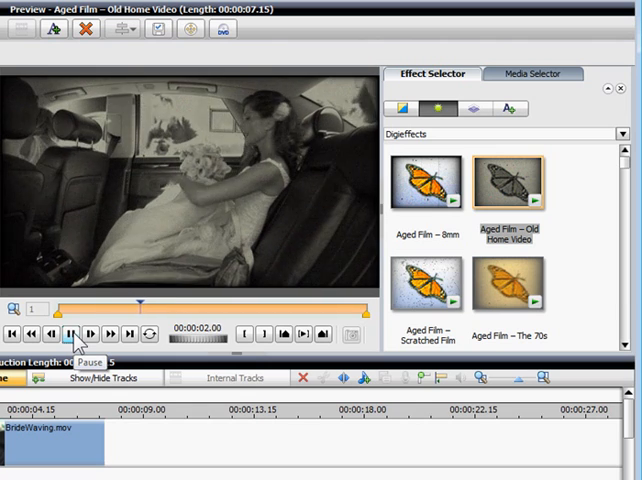
pyautogui.click(72, 331)
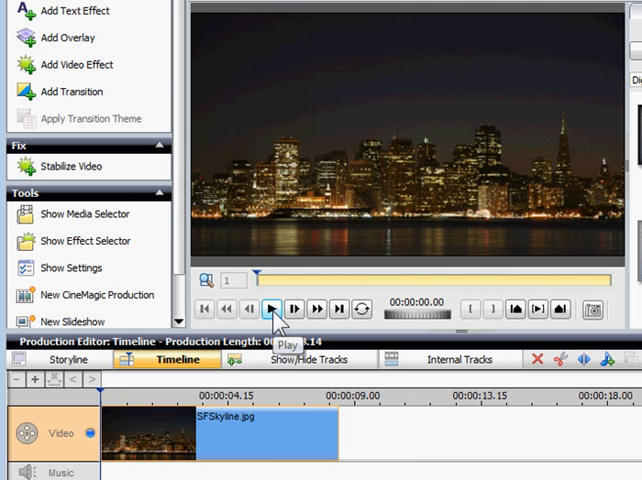
# Play and rewind SFSkyline.jpg, then apply Fireworks – Finale to it.
pyautogui.click(273, 307)
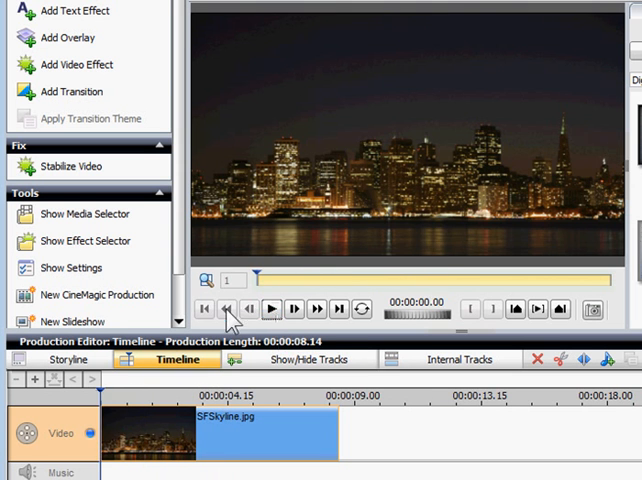
pyautogui.click(67, 240)
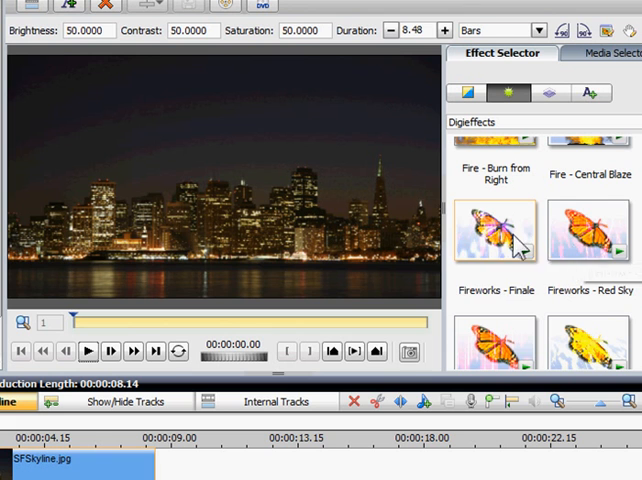
pyautogui.click(496, 228)
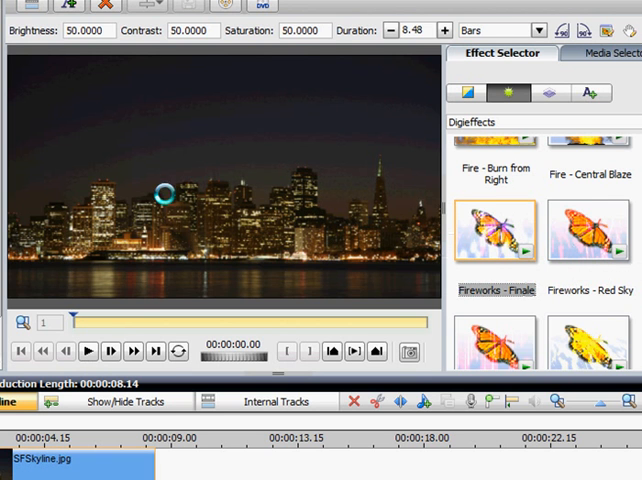